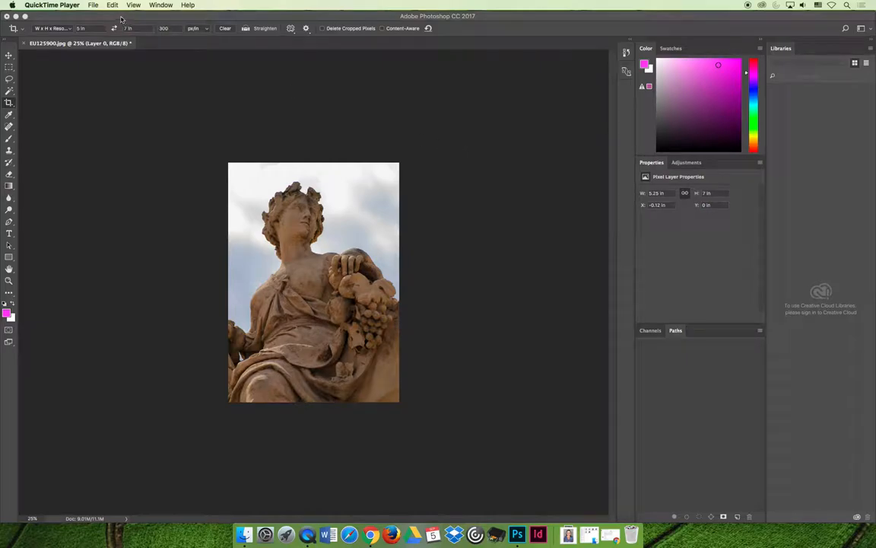
pyautogui.moveTo(155, 21)
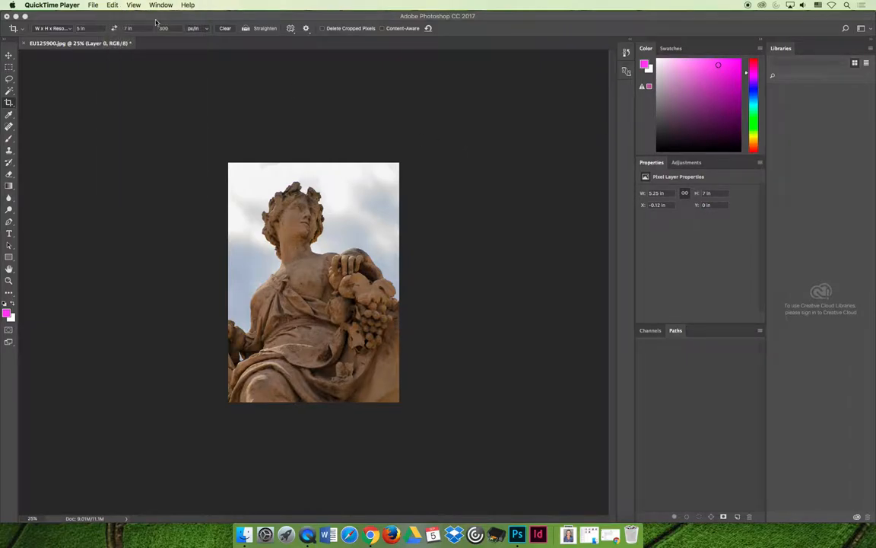
# - Undo the earlier crop via Edit so the full uncropped statue photo returns
pyautogui.click(102, 6)
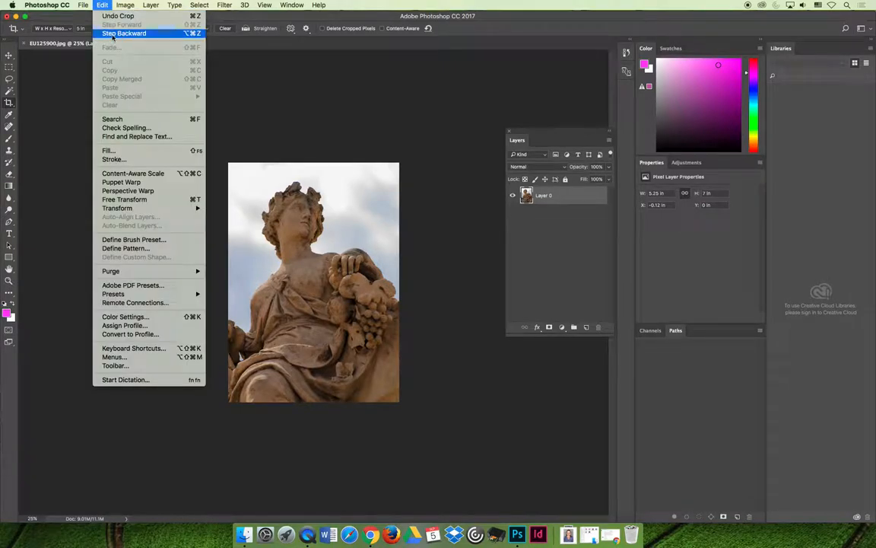
pyautogui.click(124, 34)
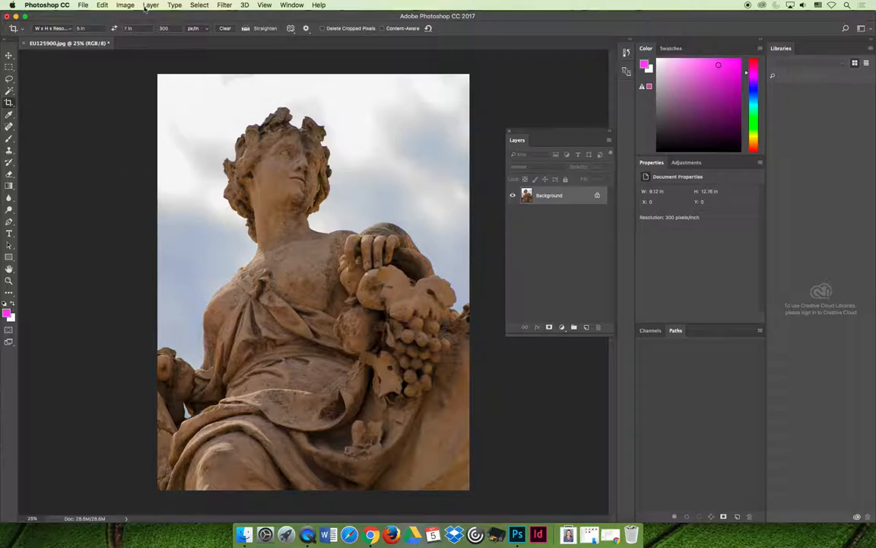
# - Save the statue image to the Desktop in Photoshop (PSD) format
pyautogui.click(82, 6)
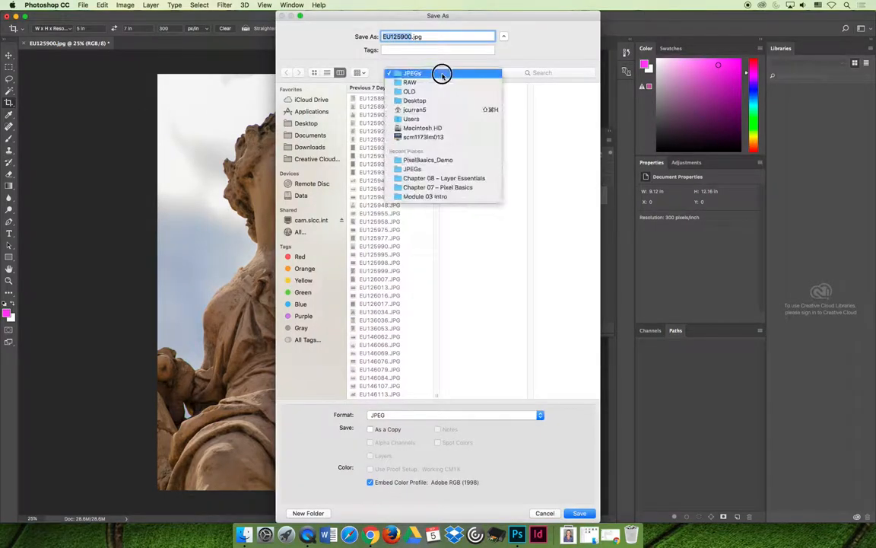
pyautogui.click(414, 101)
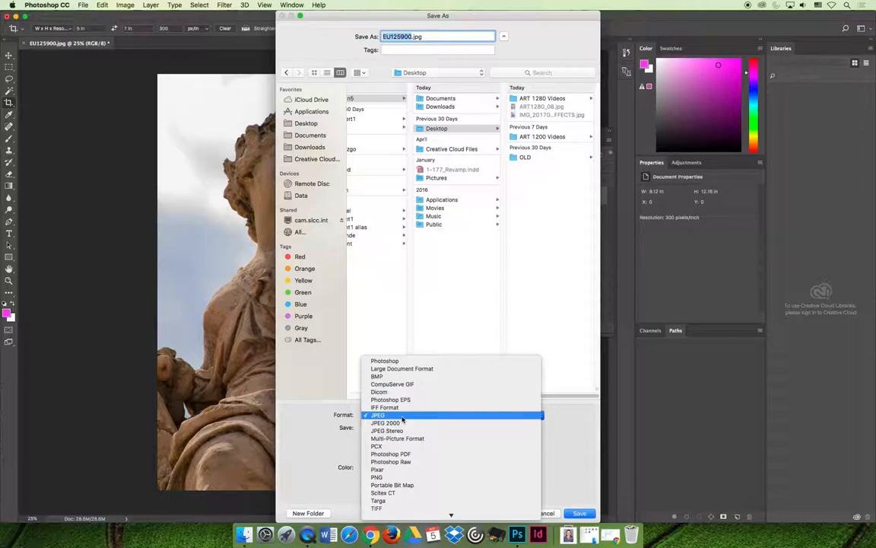
pyautogui.click(385, 360)
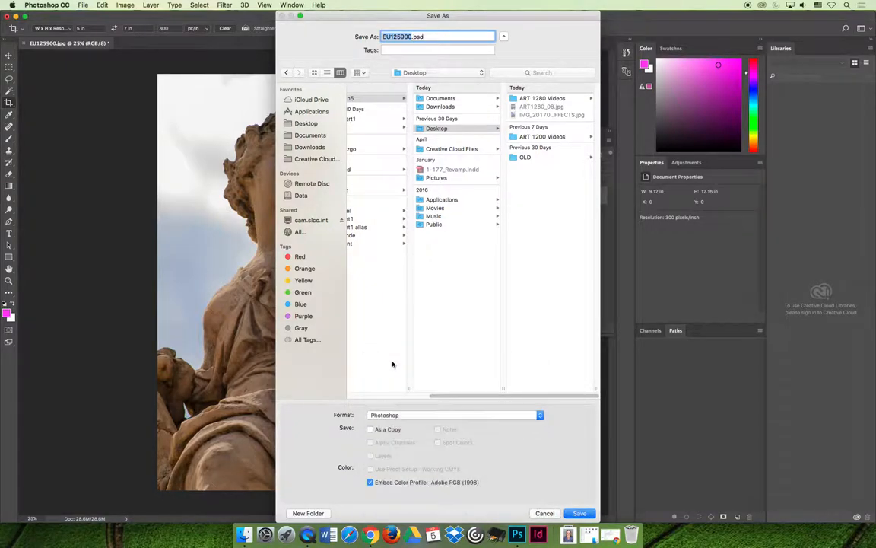
pyautogui.moveTo(505, 351)
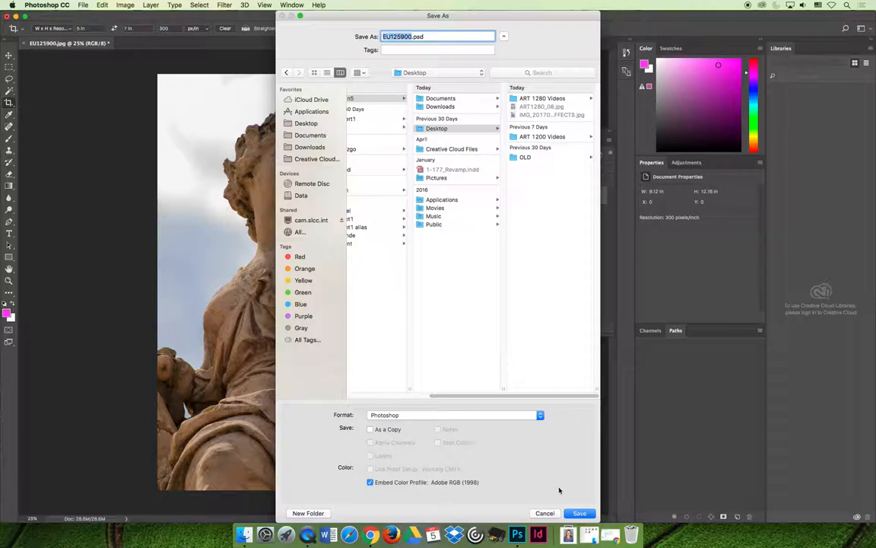
pyautogui.click(578, 513)
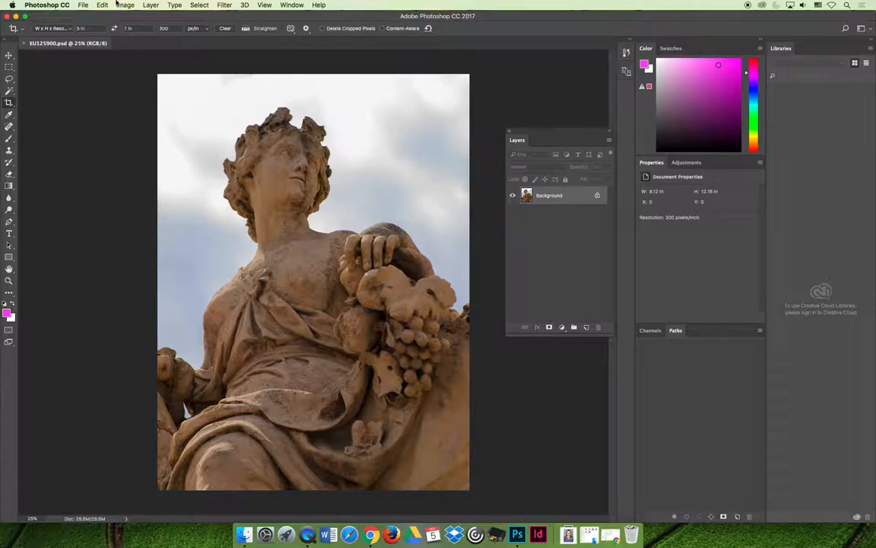
# - Browse the Image menu's Mode and rotation commands, confirming RGB at 8 bits per channel
pyautogui.click(124, 6)
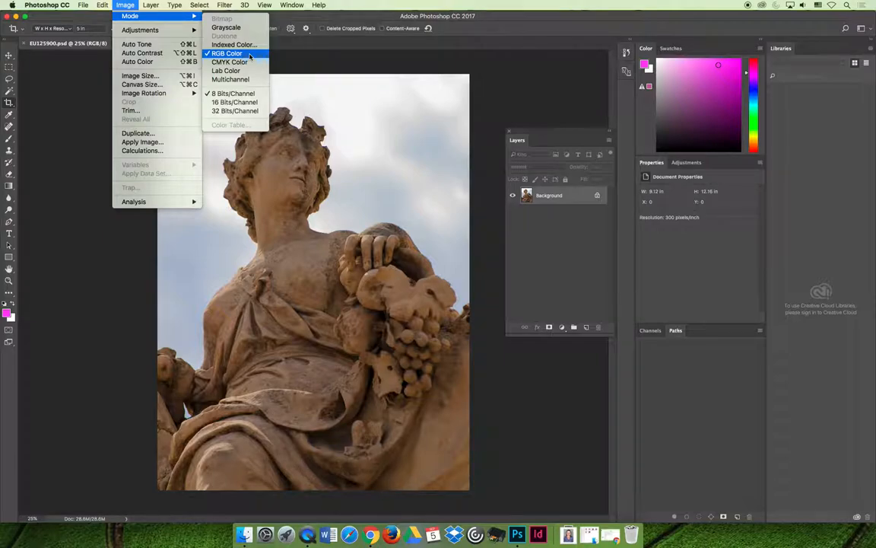
pyautogui.moveTo(225, 27)
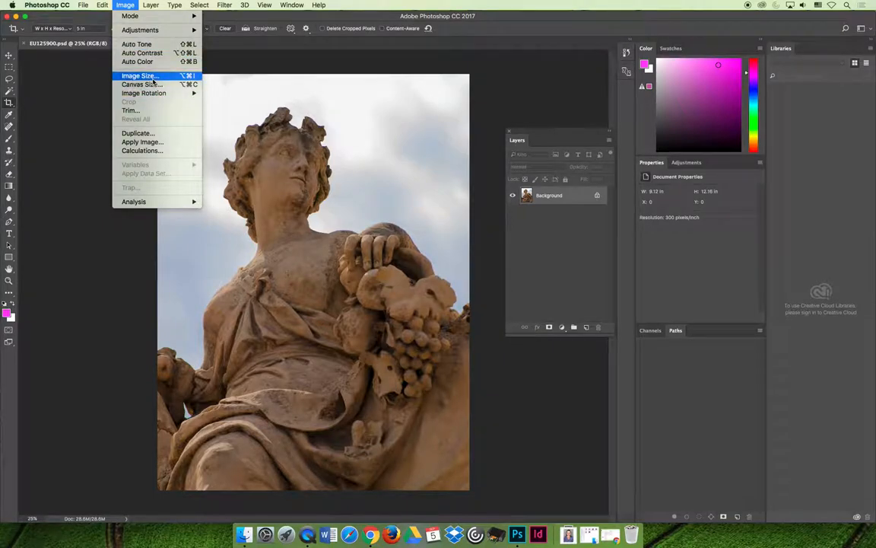
pyautogui.moveTo(129, 102)
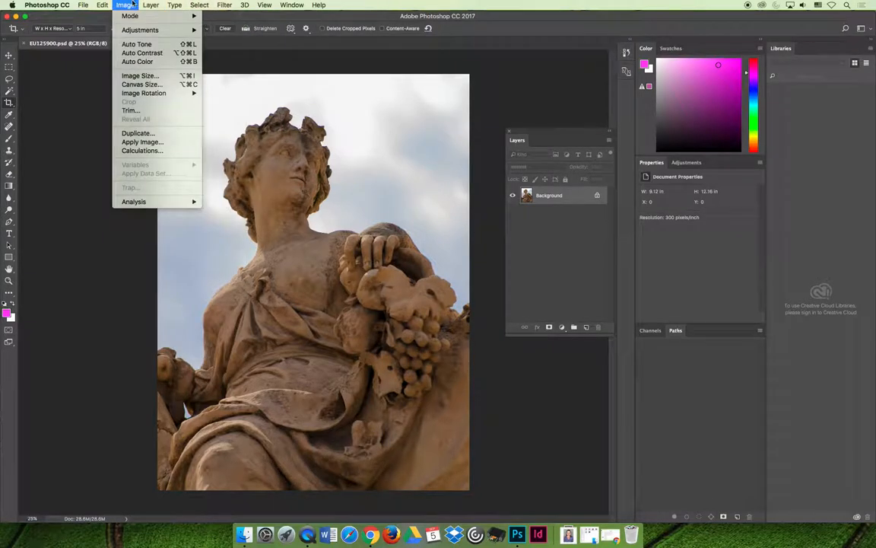
pyautogui.click(131, 16)
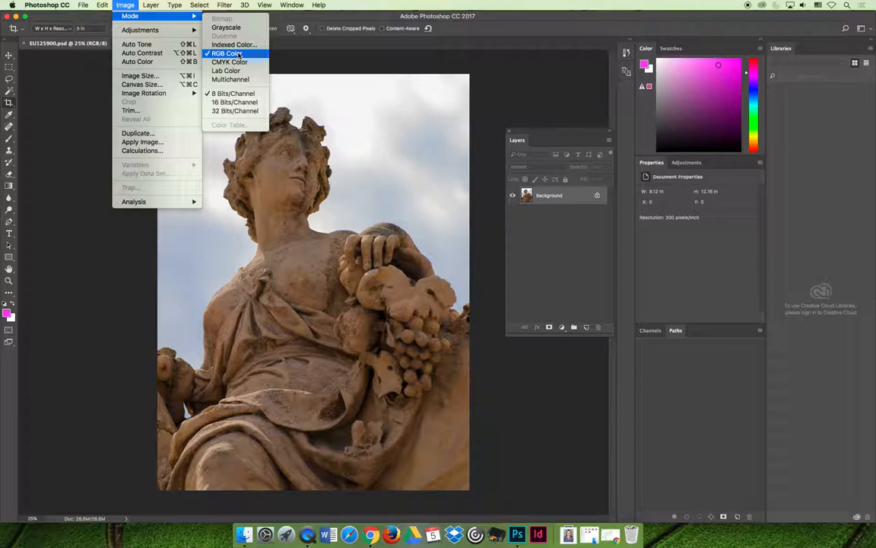
pyautogui.moveTo(232, 92)
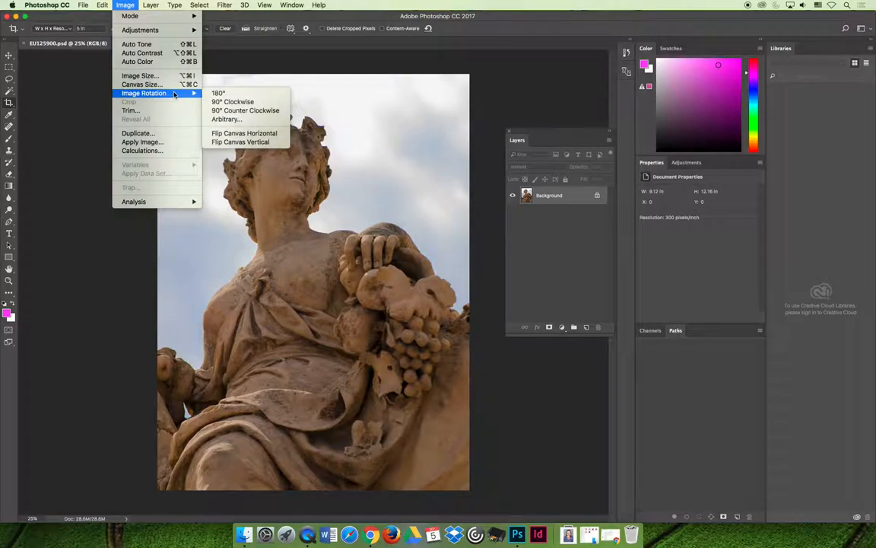
pyautogui.moveTo(140, 76)
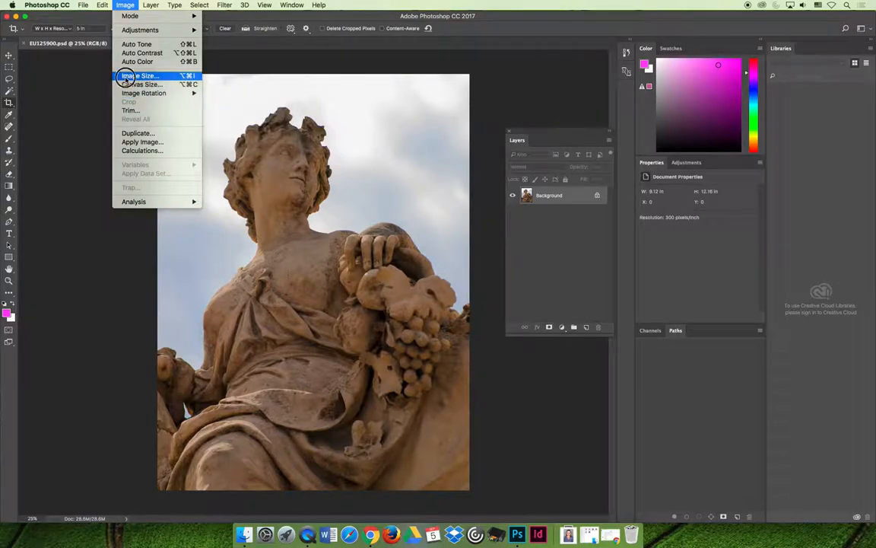
# - Review Image Size: 2736 × 3648 px, 9.12 × 12.16 inches at 300 pixels/inch
pyautogui.click(140, 76)
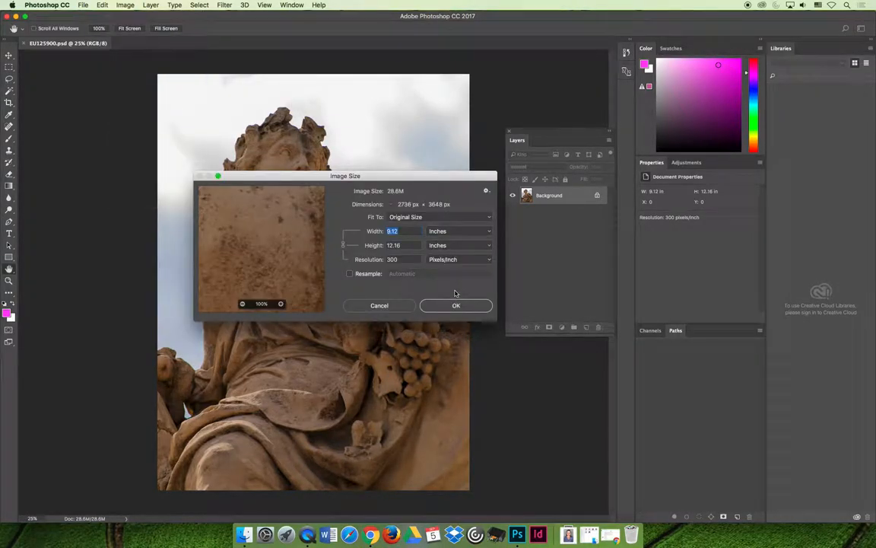
pyautogui.moveTo(456, 304)
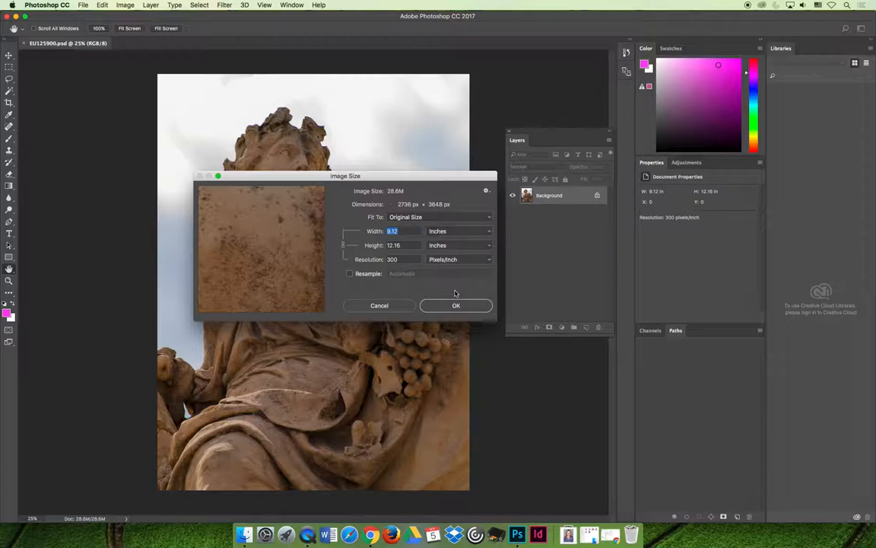
pyautogui.moveTo(457, 283)
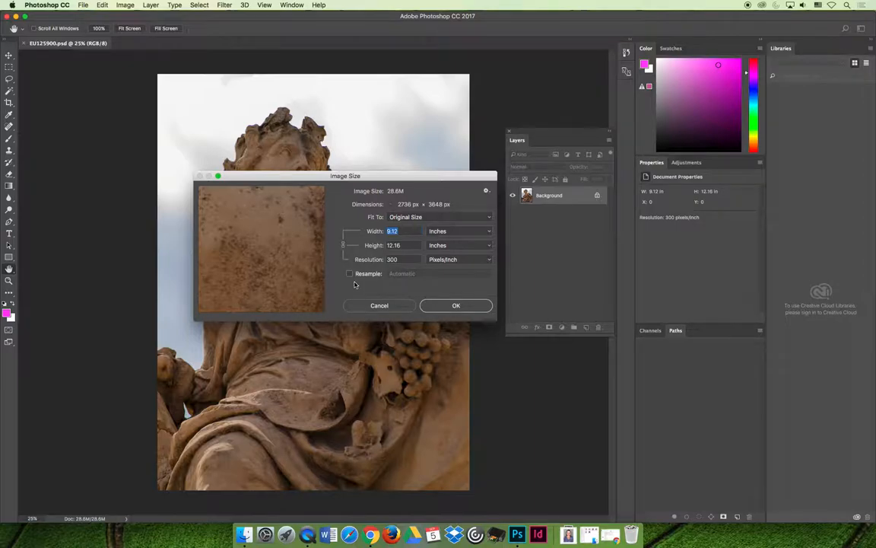
pyautogui.moveTo(468, 207)
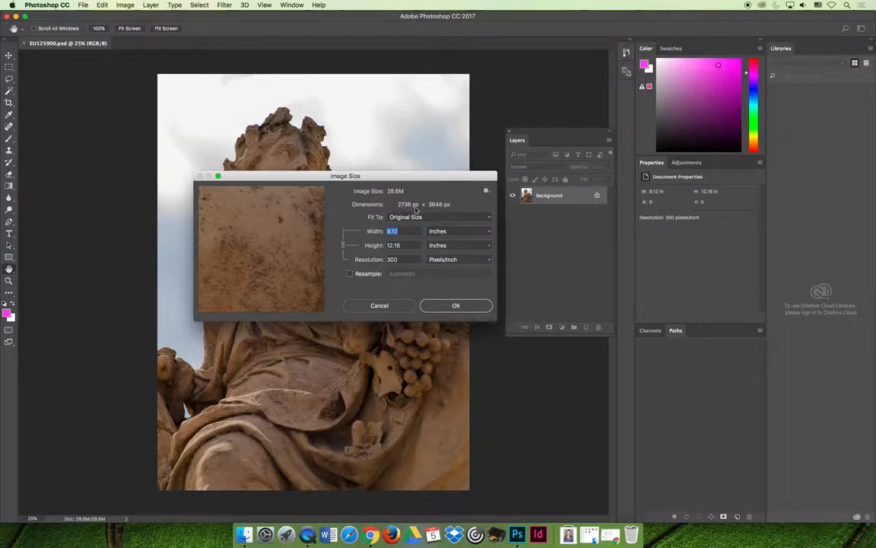
pyautogui.moveTo(460, 207)
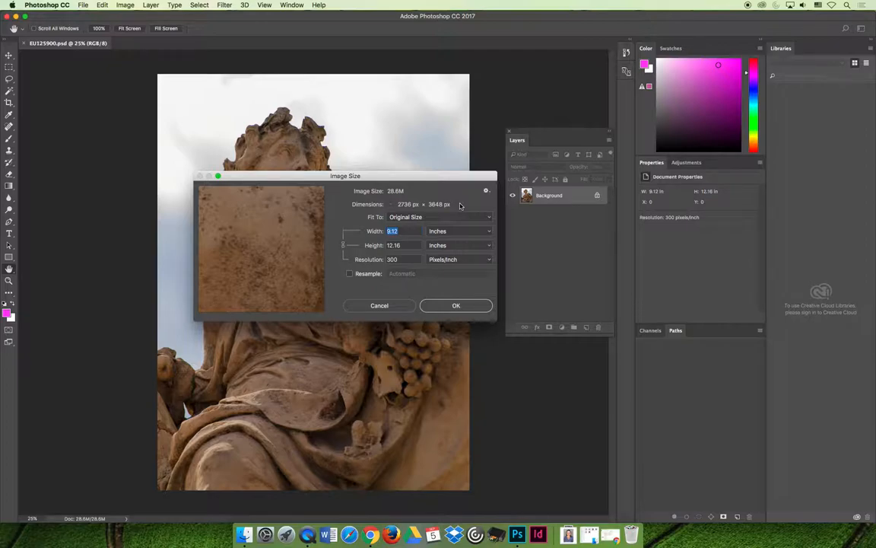
pyautogui.moveTo(367, 269)
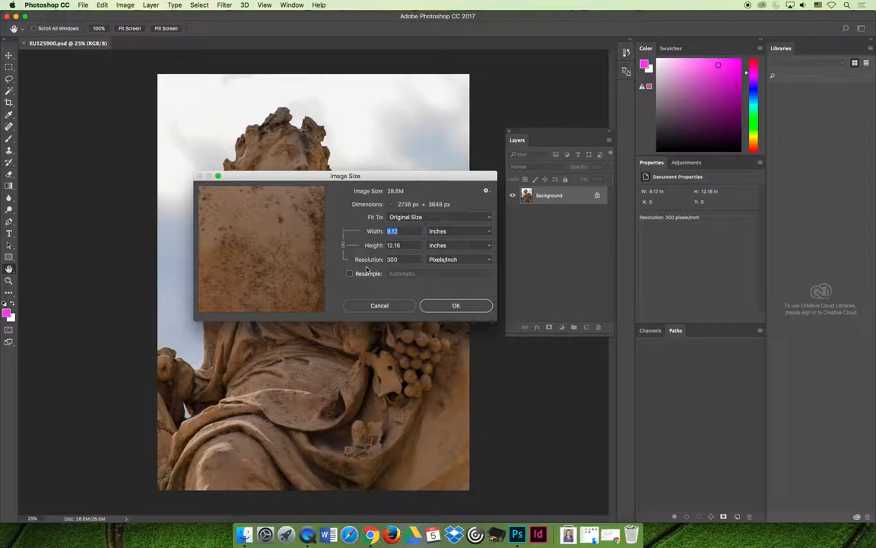
# - Enable Resample and try a 24-inch width at 300 ppi, giving 7200 × 9600 pixels
pyautogui.click(350, 274)
pyautogui.write('24')
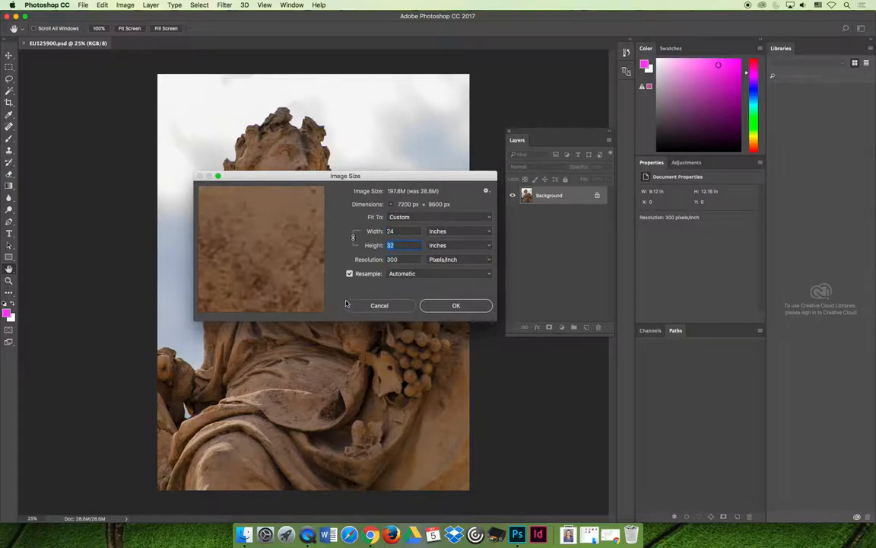
pyautogui.moveTo(389, 266)
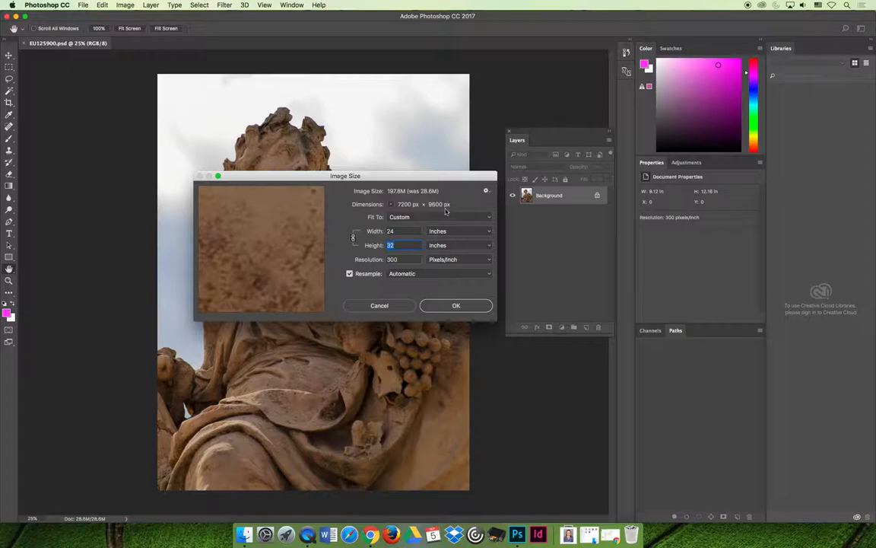
pyautogui.moveTo(467, 213)
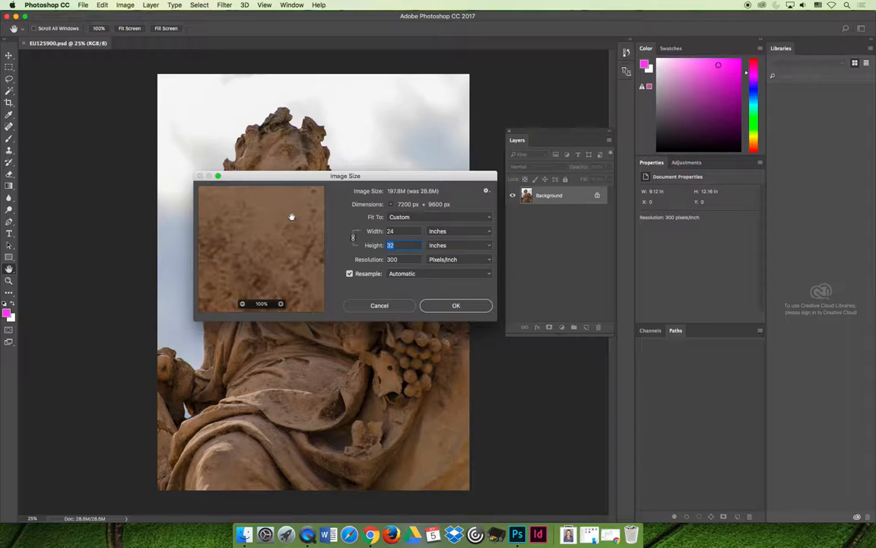
pyautogui.click(438, 216)
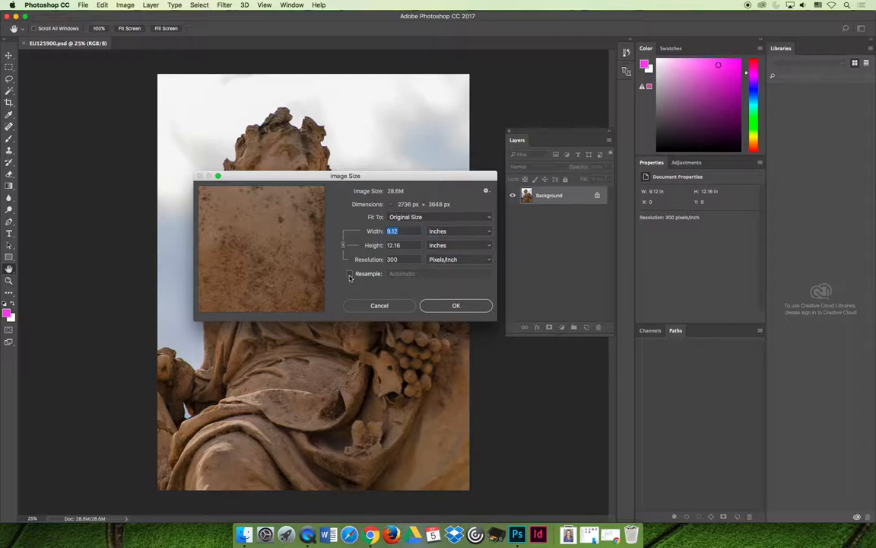
# - Set a resampled width of 5 inches at 300 ppi, giving 1500 × 2000 pixels
pyautogui.click(350, 273)
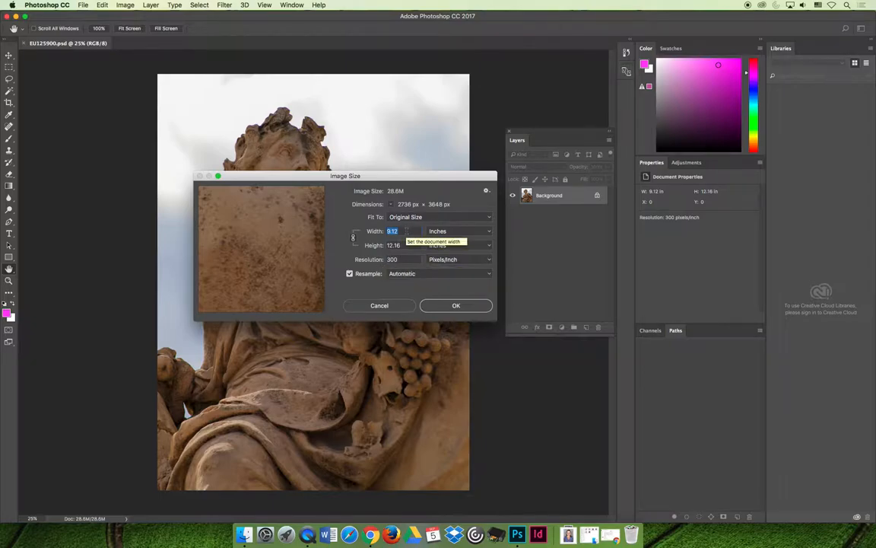
pyautogui.moveTo(393, 231)
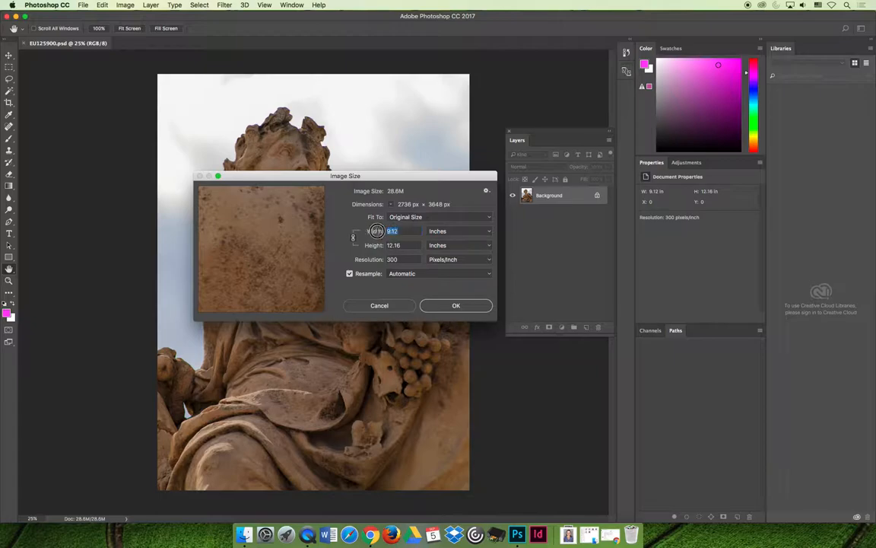
pyautogui.moveTo(450, 231)
pyautogui.write('5')
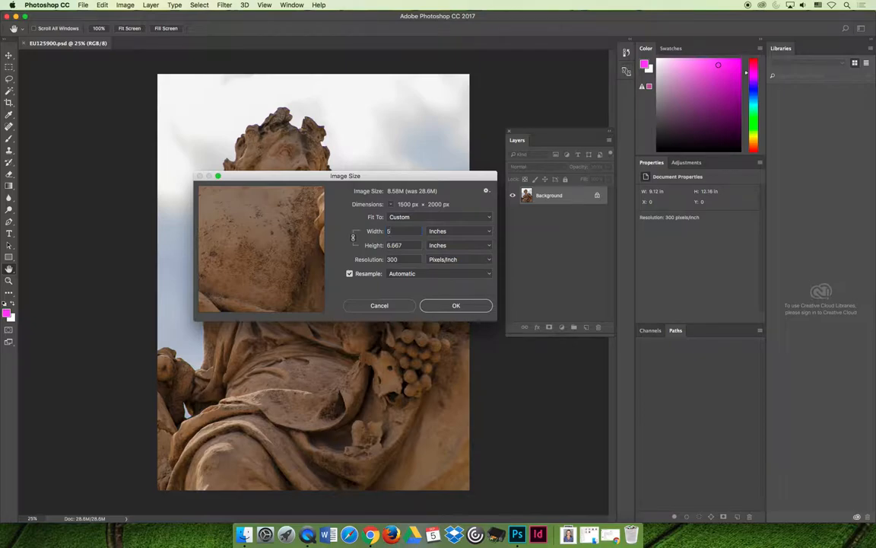
pyautogui.click(350, 274)
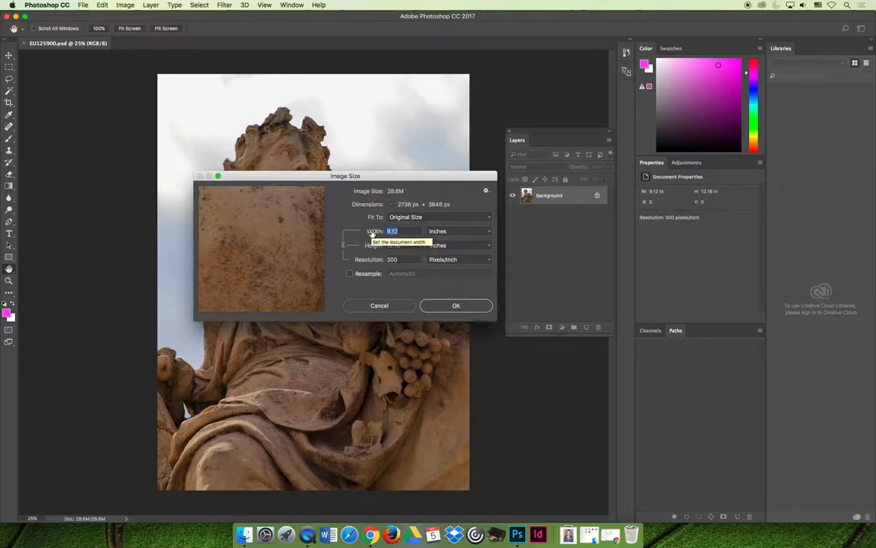
pyautogui.write('5')
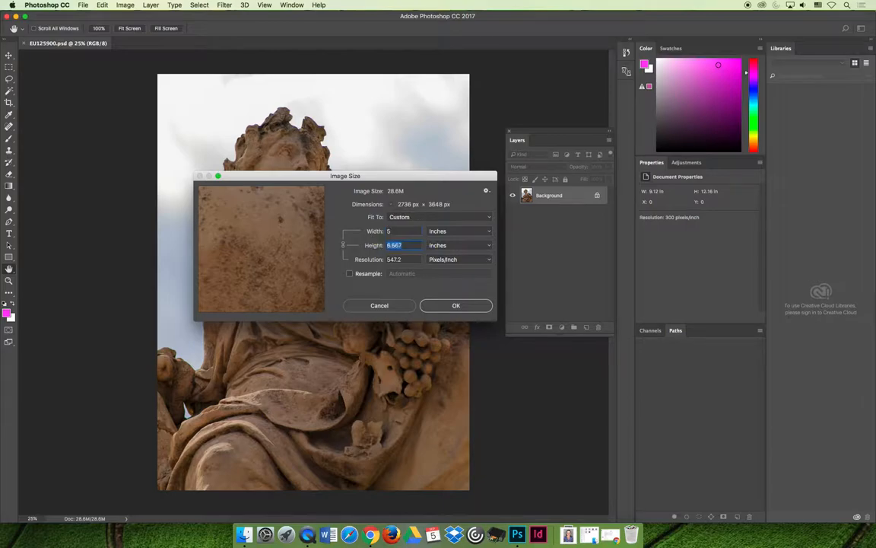
pyautogui.click(350, 273)
pyautogui.write('300')
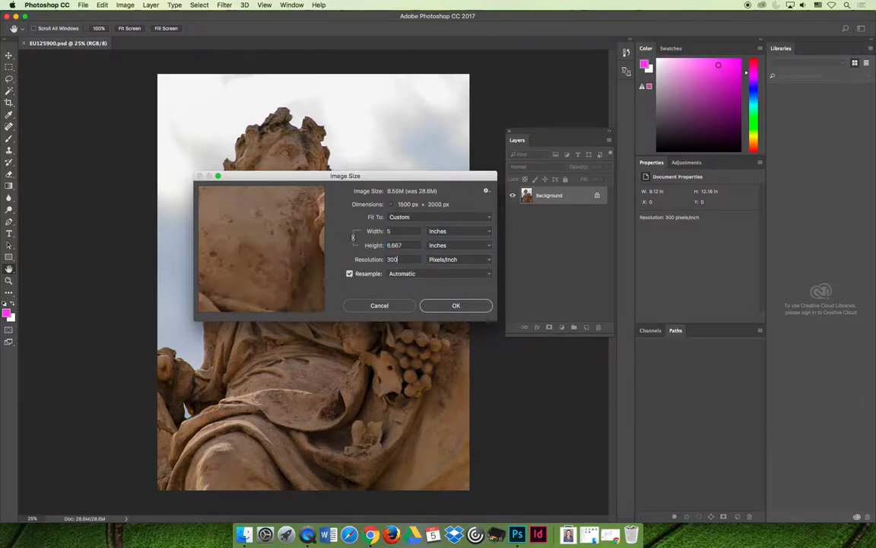
# - Apply the resize, undo it, and re-enter a 5-inch width at 300 ppi in Image Size
pyautogui.click(102, 6)
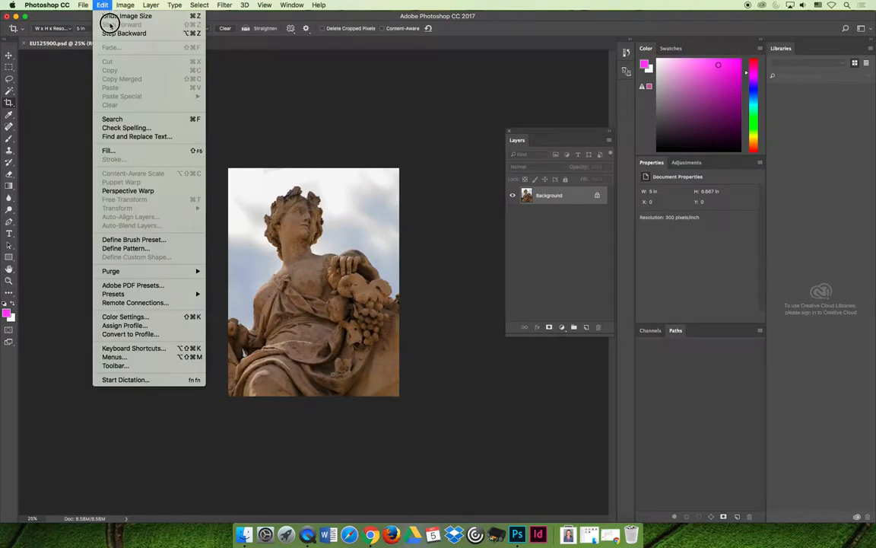
pyautogui.click(125, 6)
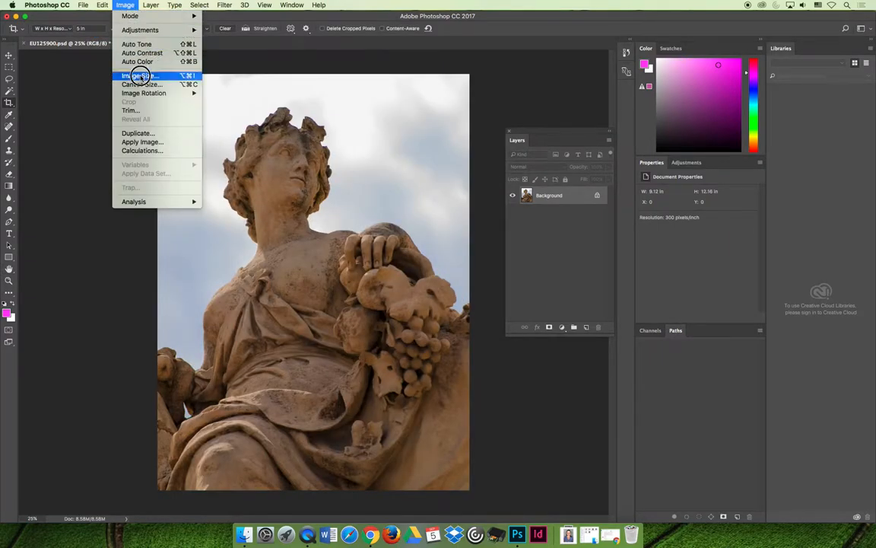
pyautogui.click(139, 74)
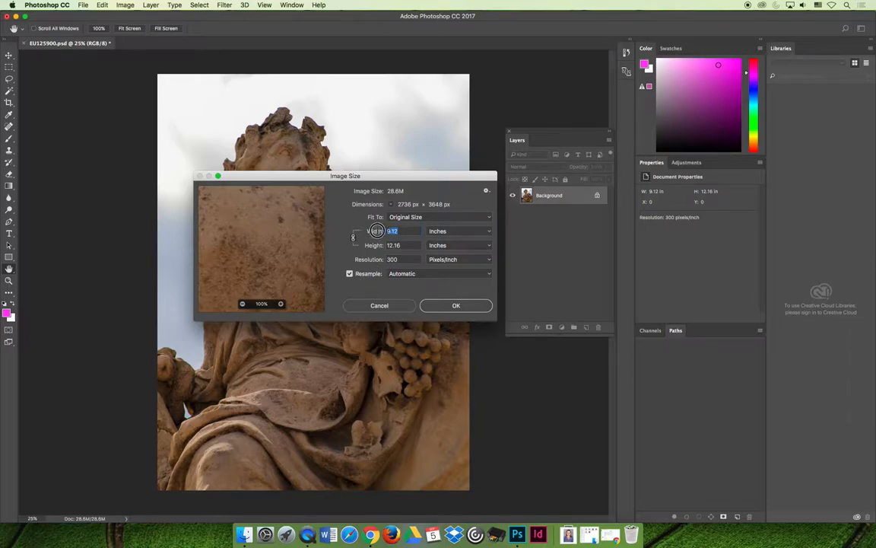
pyautogui.write('5')
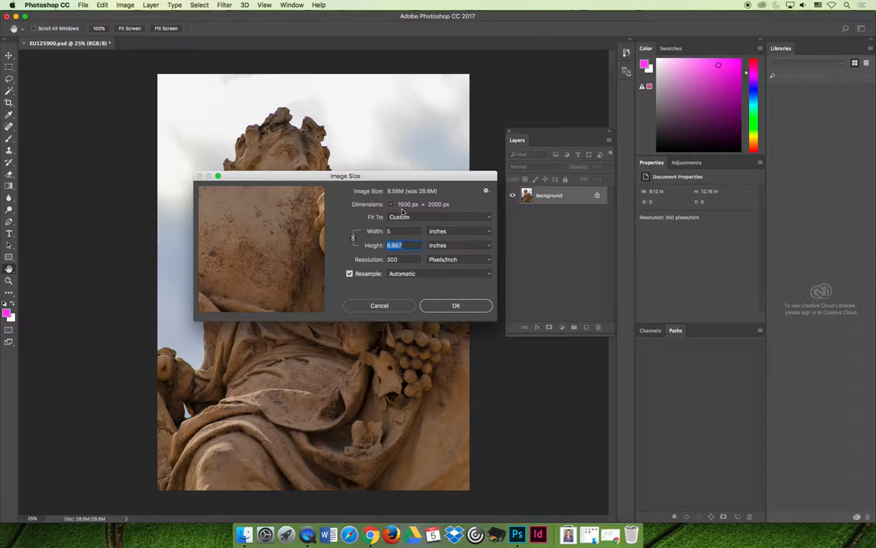
pyautogui.moveTo(420, 240)
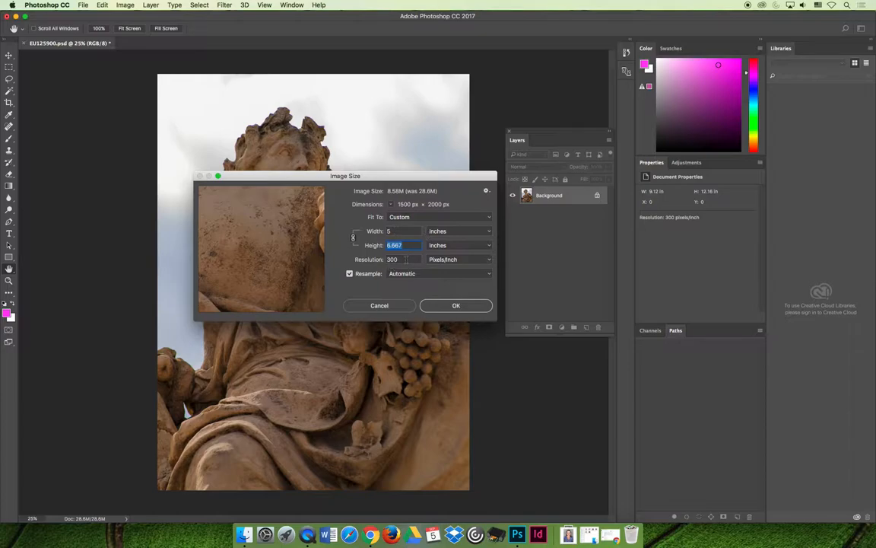
pyautogui.moveTo(370, 245)
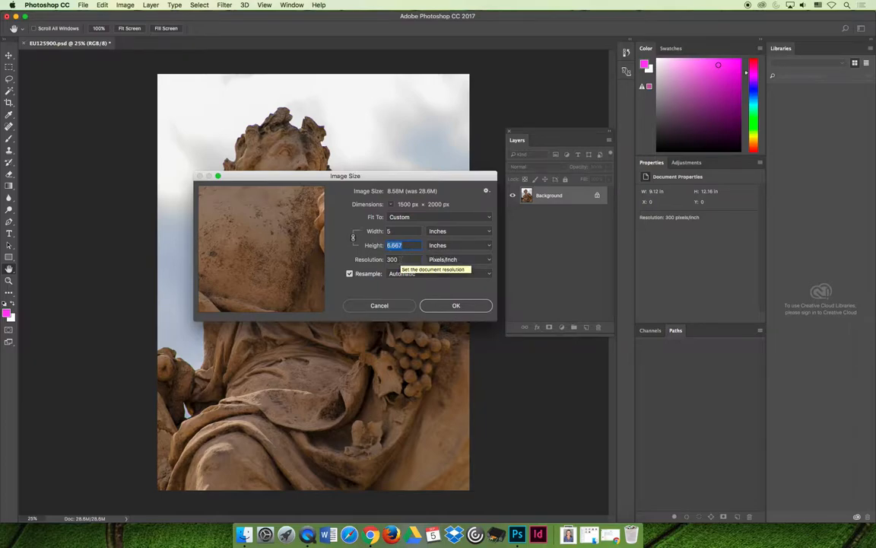
pyautogui.moveTo(453, 205)
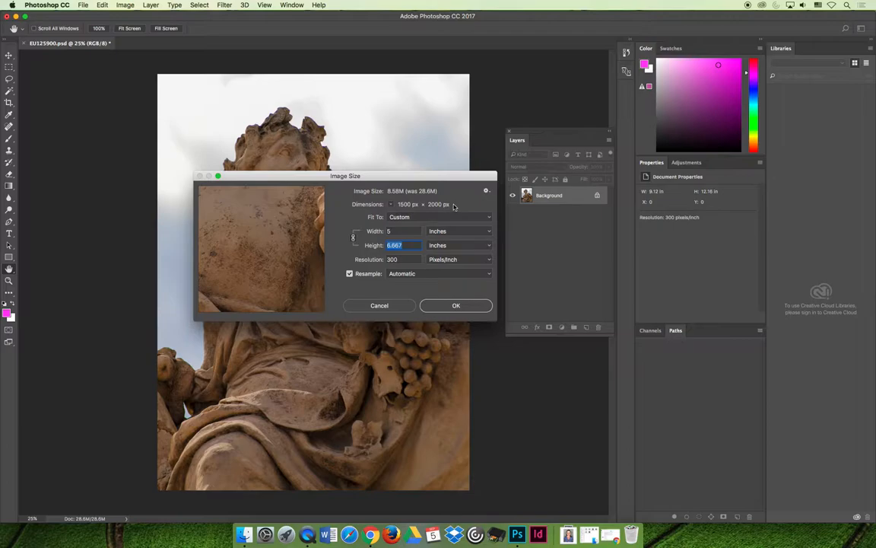
pyautogui.moveTo(471, 207)
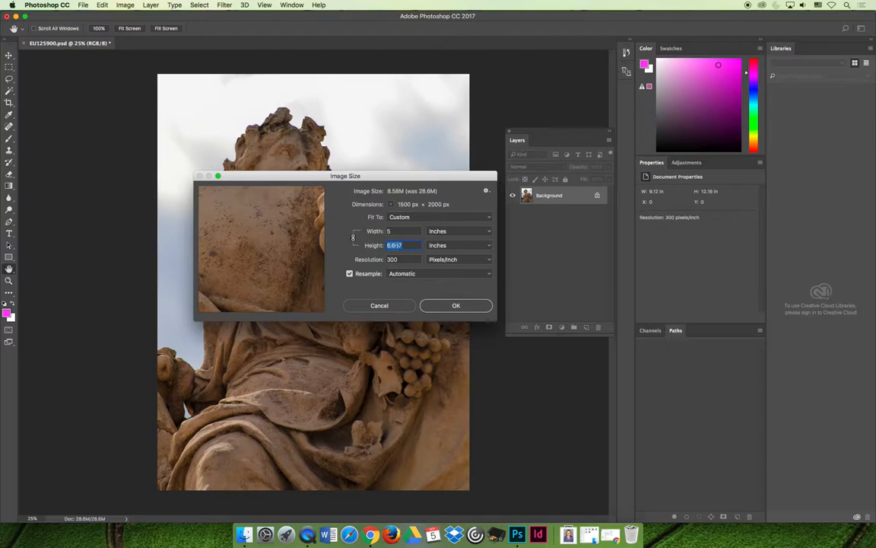
# - Set the height to 7 inches, making the image 5.25 inches wide and 1575 × 2100 px
pyautogui.click(395, 231)
pyautogui.write('7')
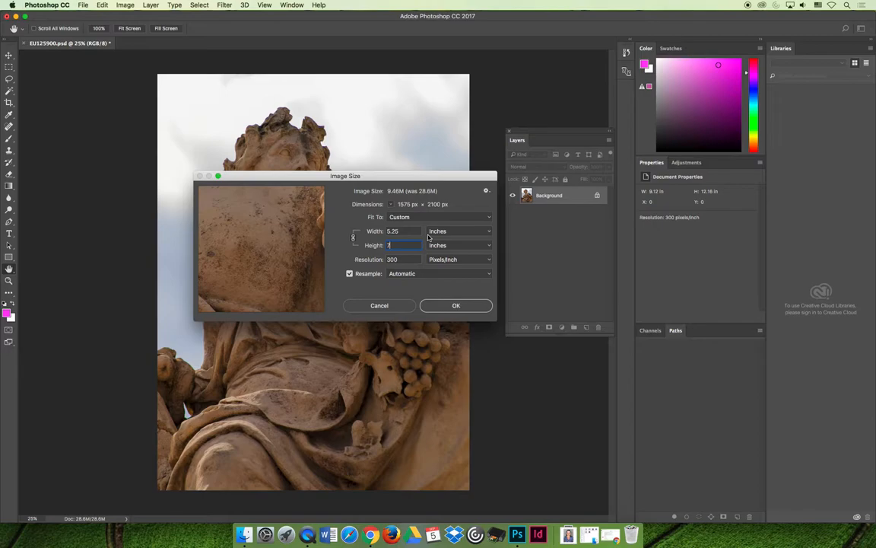
pyautogui.moveTo(365, 280)
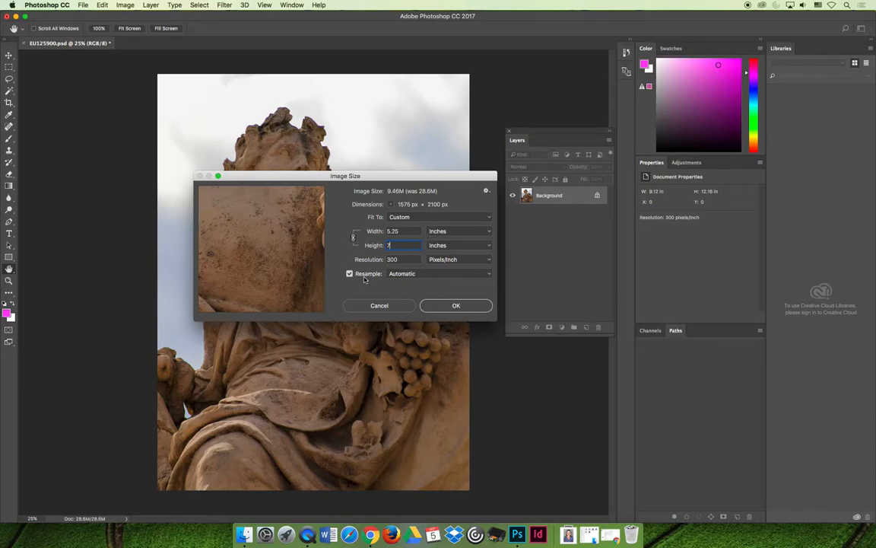
# - Cancel the new size and reopen Image Size at 2736 × 3648 px with Resample off
pyautogui.click(124, 6)
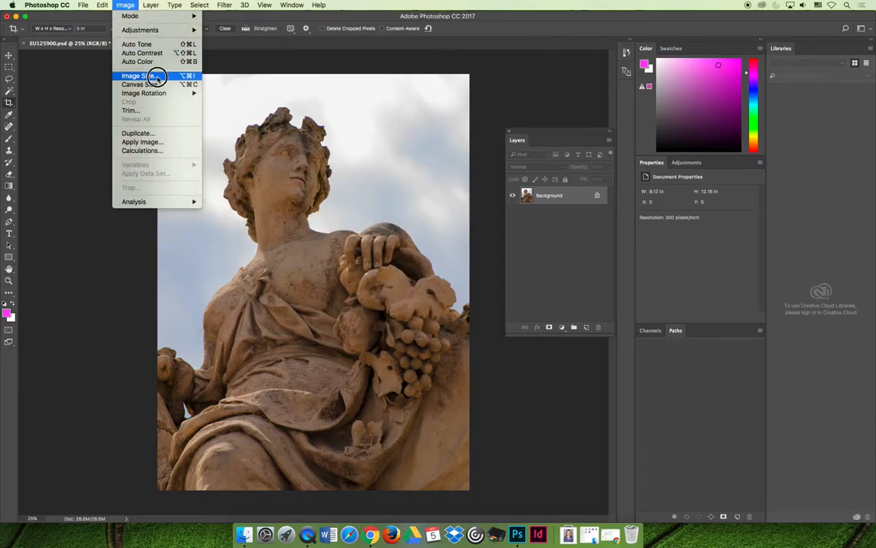
pyautogui.click(138, 76)
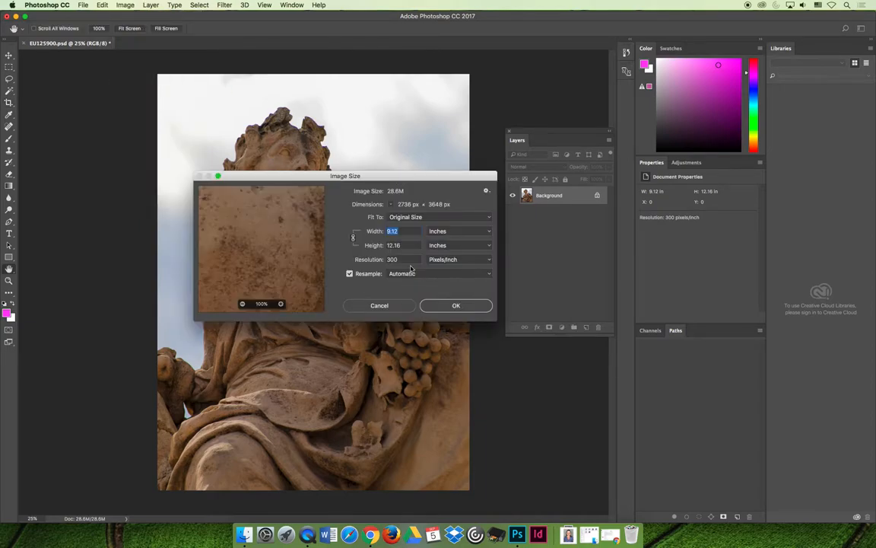
pyautogui.moveTo(407, 258)
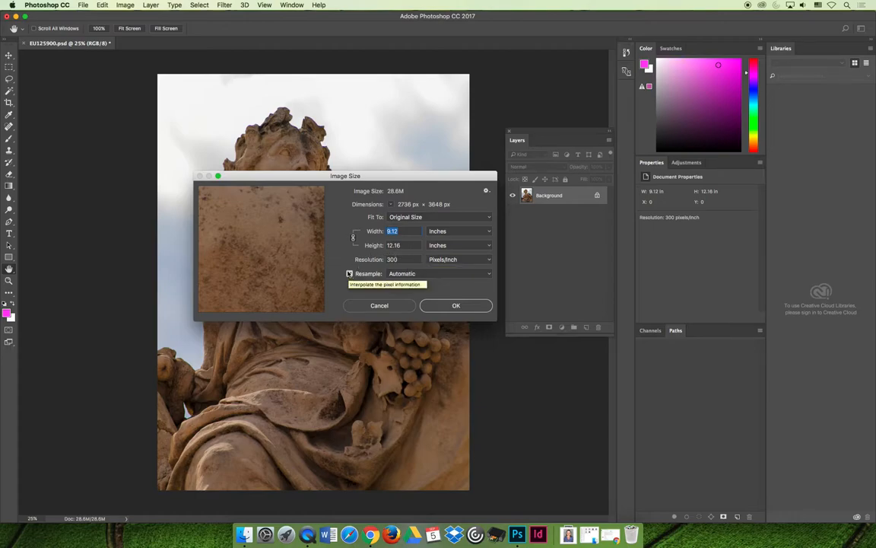
pyautogui.click(350, 274)
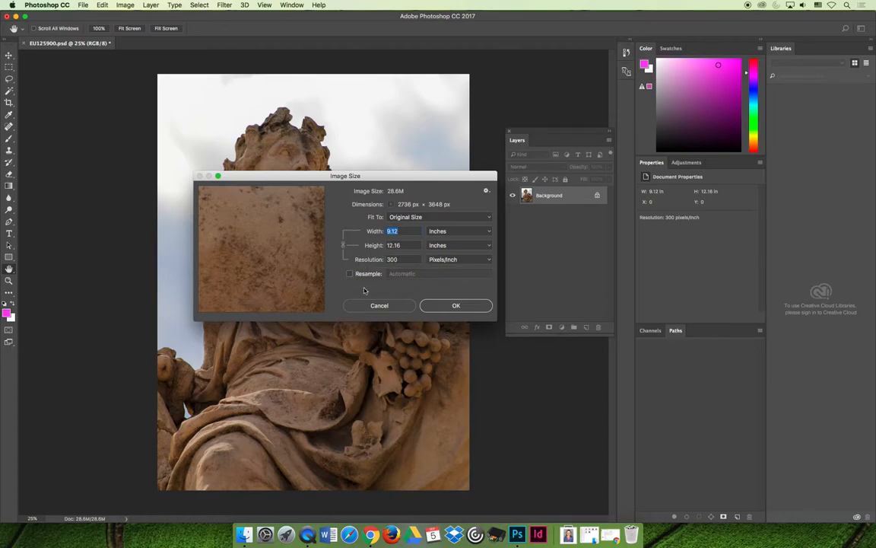
pyautogui.moveTo(408, 296)
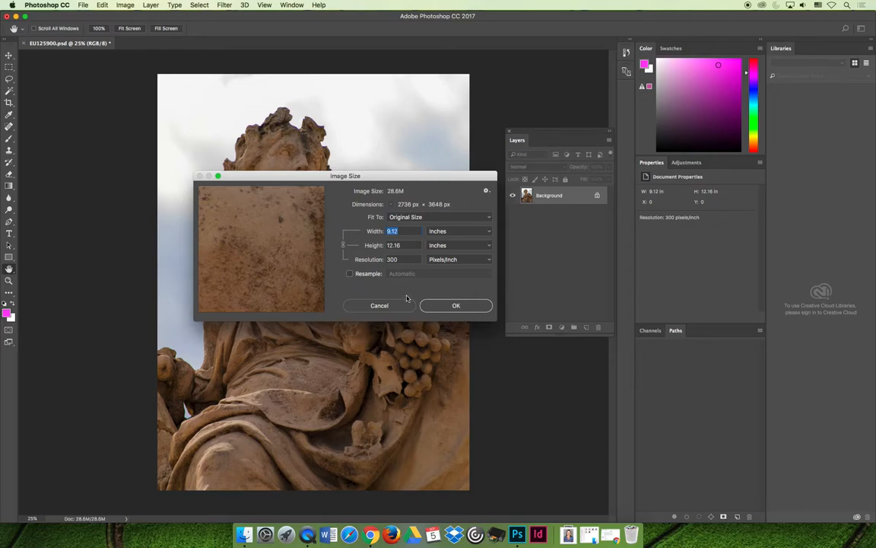
pyautogui.moveTo(423, 292)
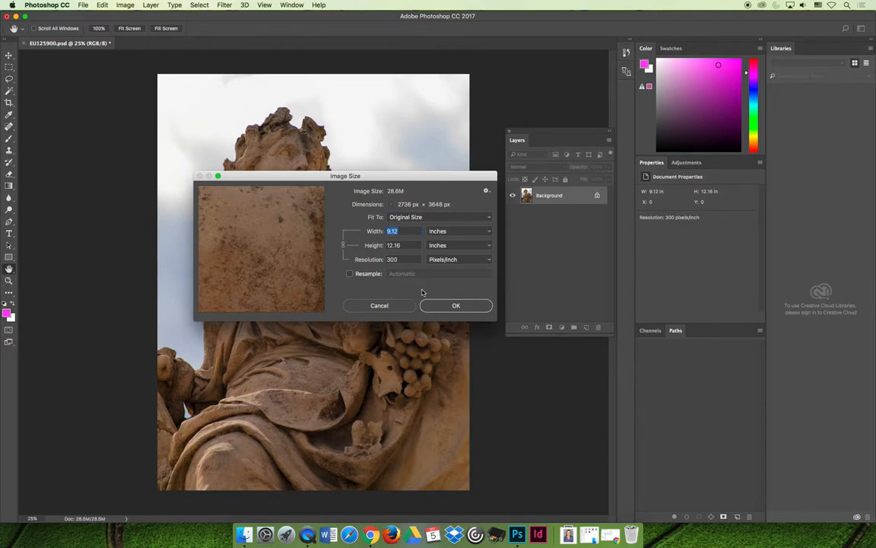